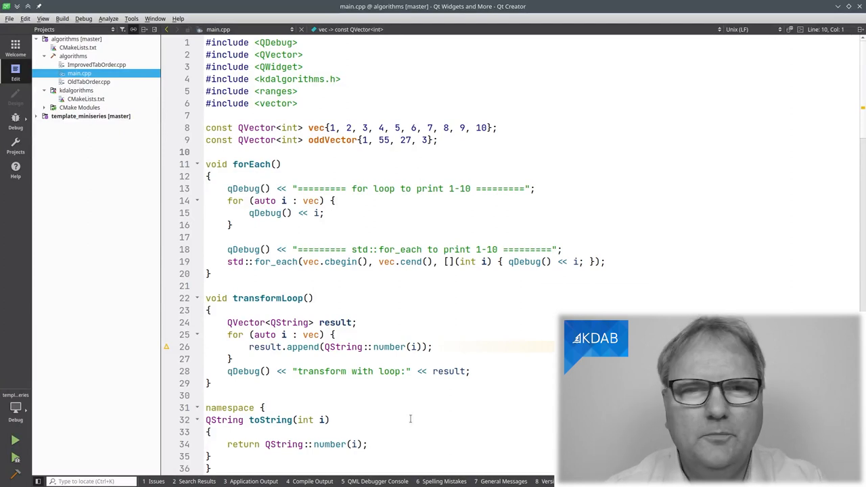
mouse_move(375, 401)
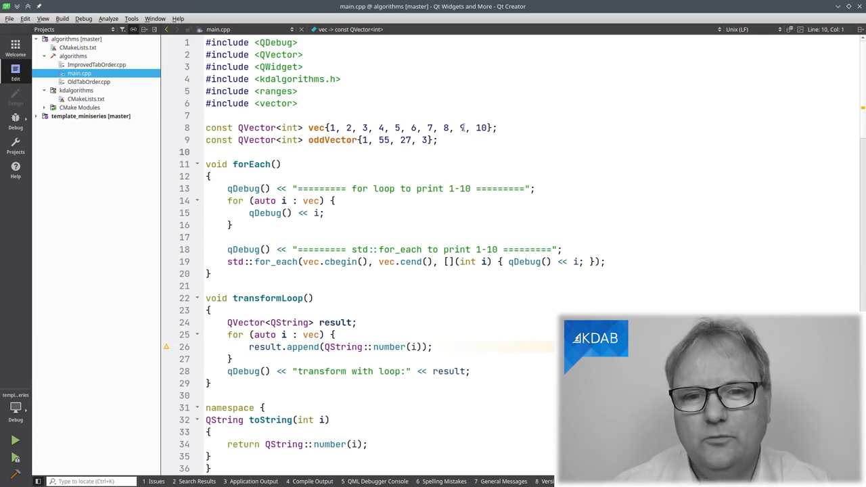
Select the whole for loop in forEach, then scroll down to transformAlg.
type("9,")
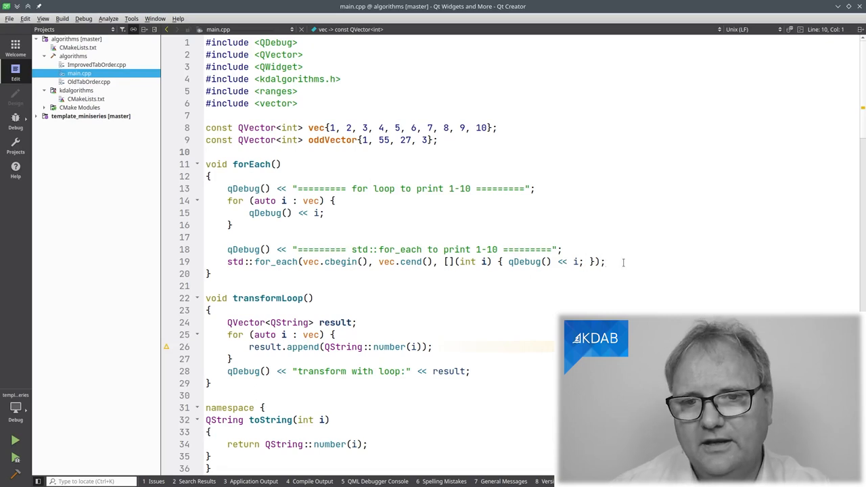
triple_click(406, 262)
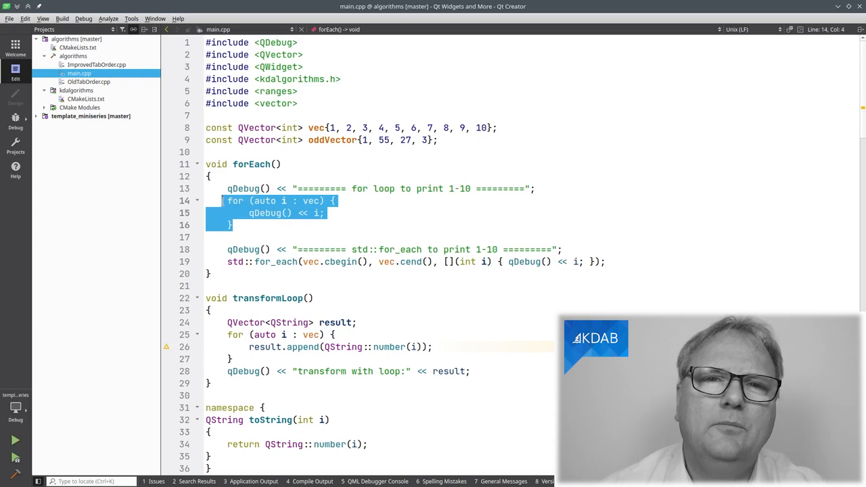
mouse_move(340, 158)
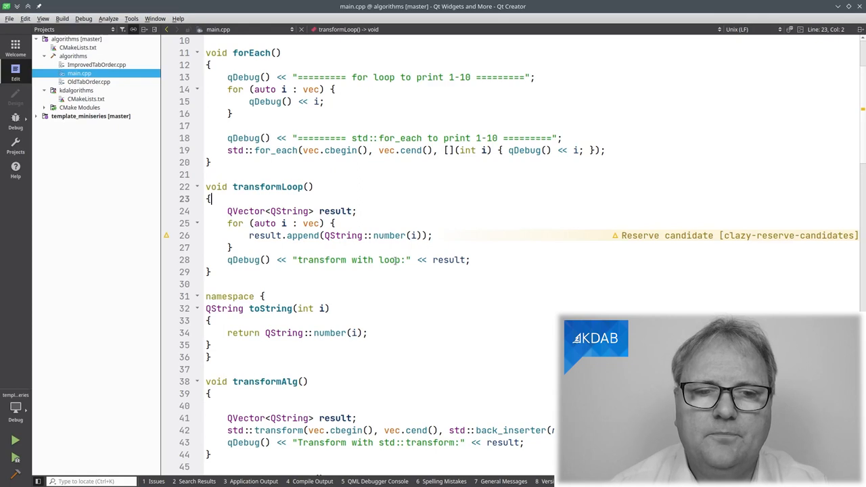
scroll("down", 3)
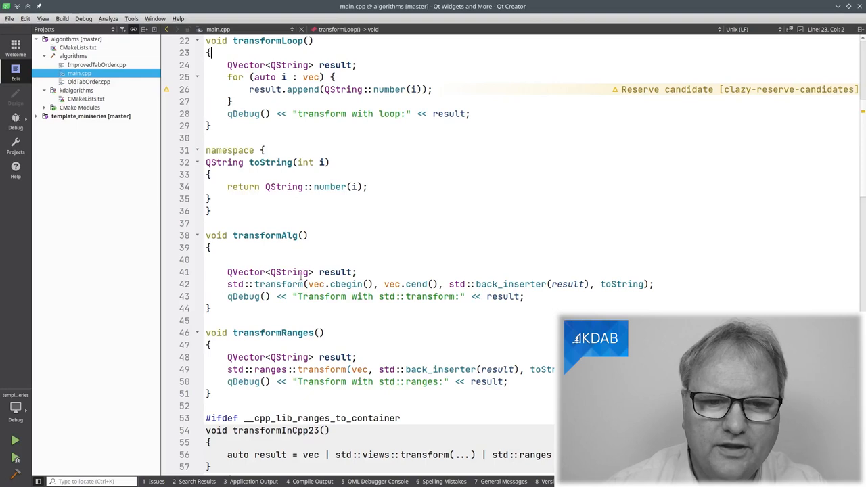
Point out std::transform in transformAlg, then start typing toString into transformInCpp23's std::views::transform.
left_click(279, 284)
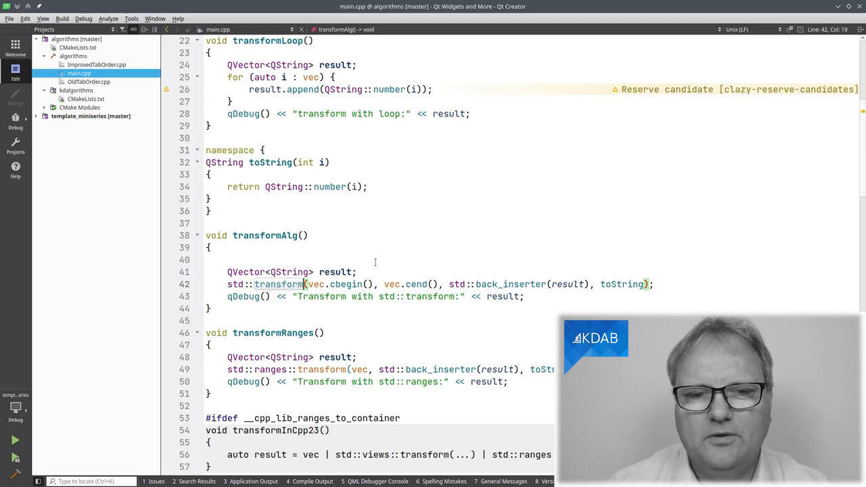
scroll("down", 3)
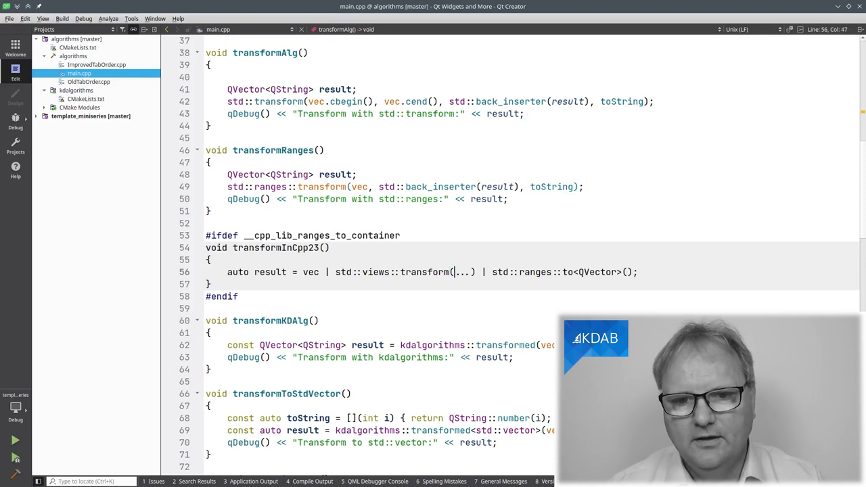
type("toString")
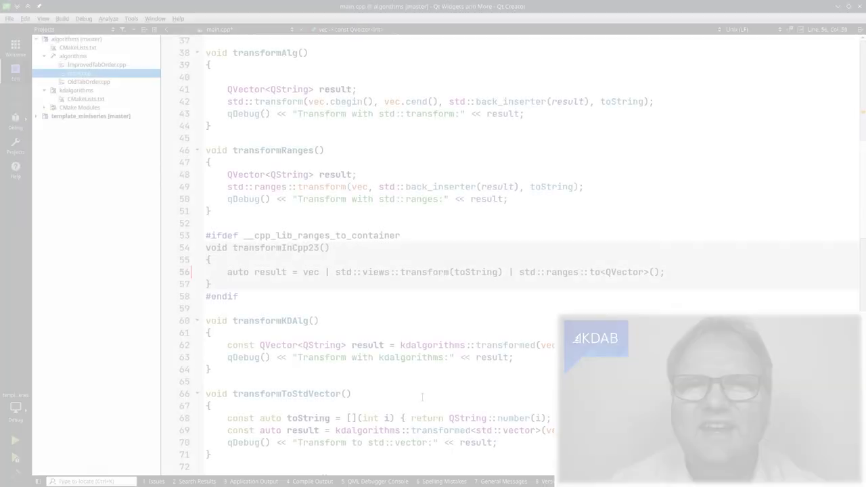
scroll("down", 3)
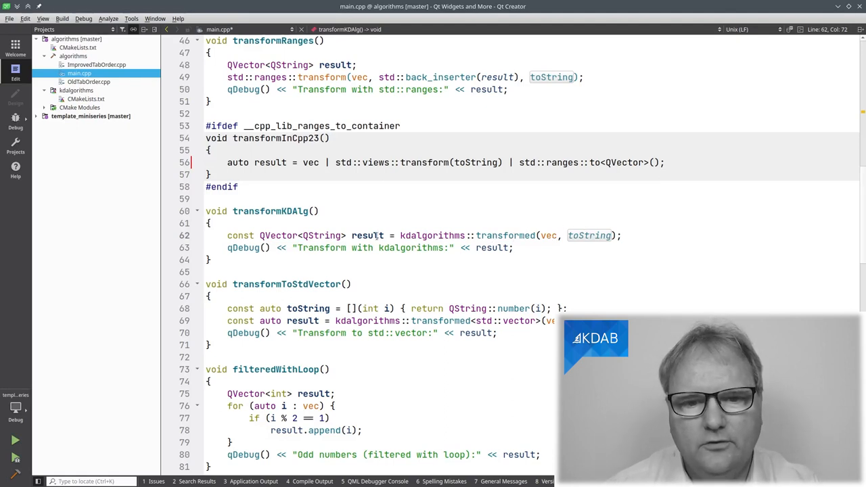
scroll("down", 3)
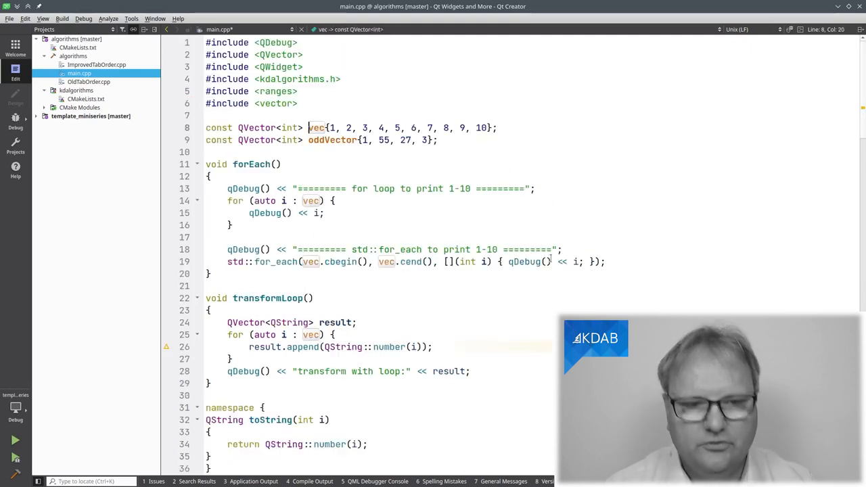
scroll("down", 3)
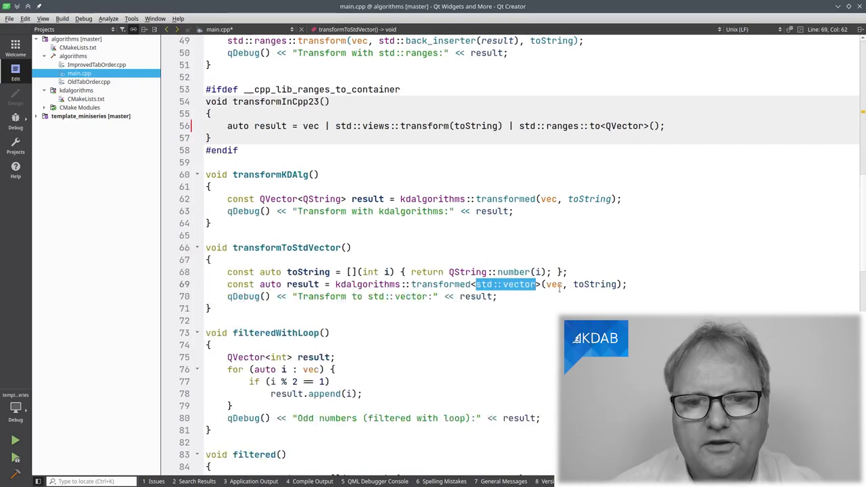
Scroll main.cpp past filteredWithLoop to the filtered and filtered2 functions.
scroll("down", 3)
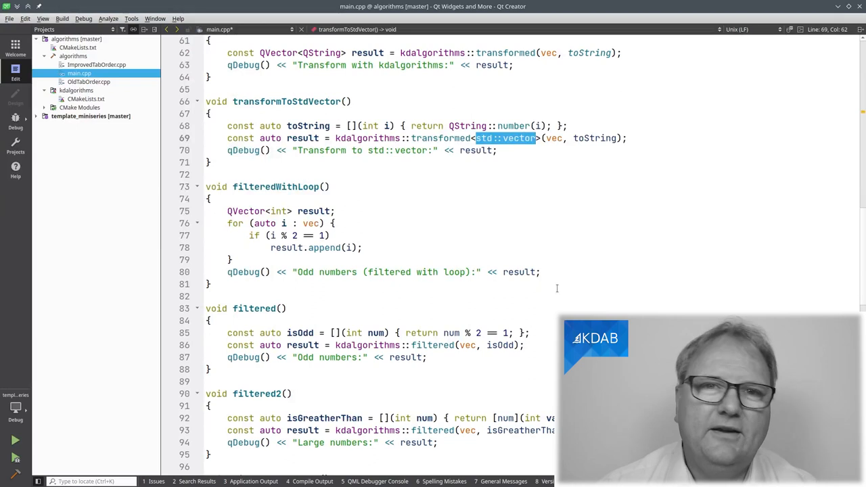
mouse_move(347, 294)
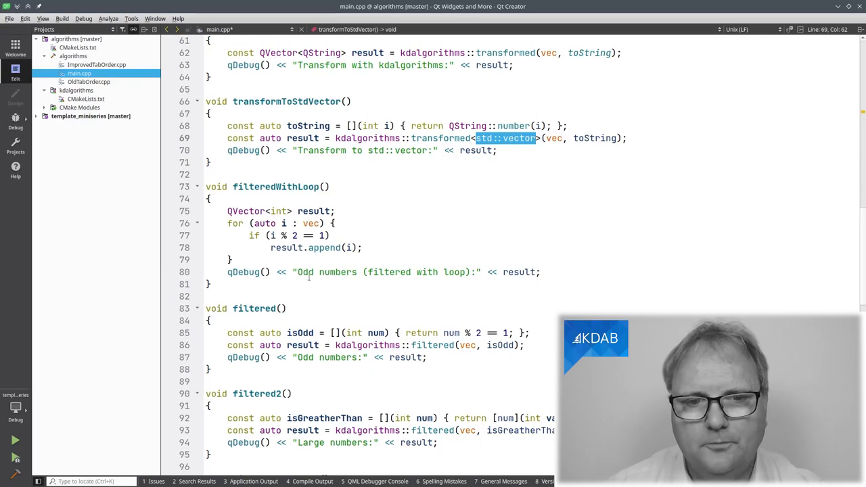
scroll("down", 3)
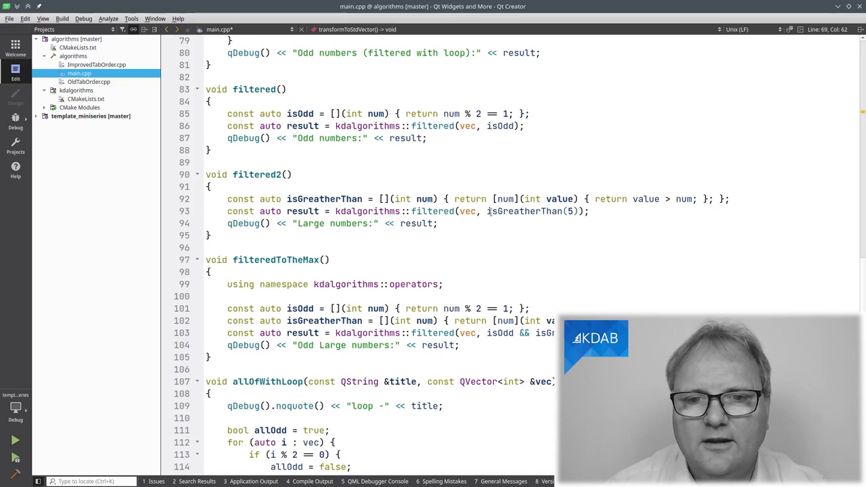
Mark isGreaterThan(5) in filtered2, then bring all of filteredToTheMax into view.
double_click(527, 211)
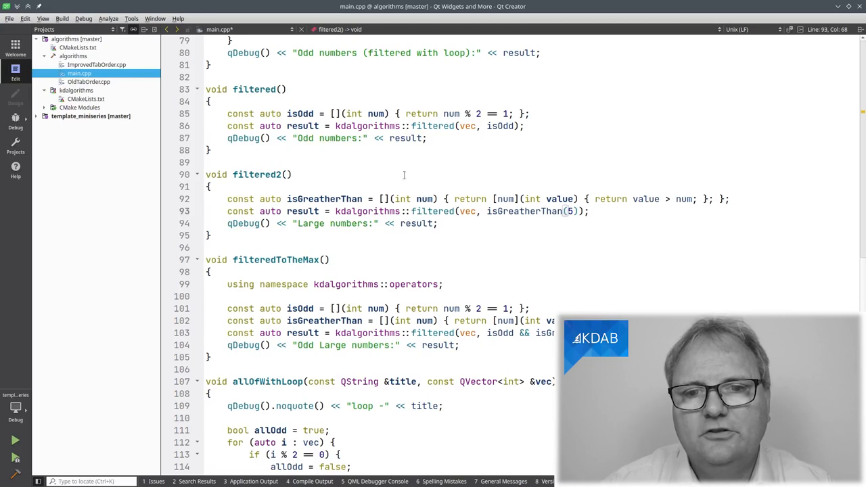
mouse_move(573, 218)
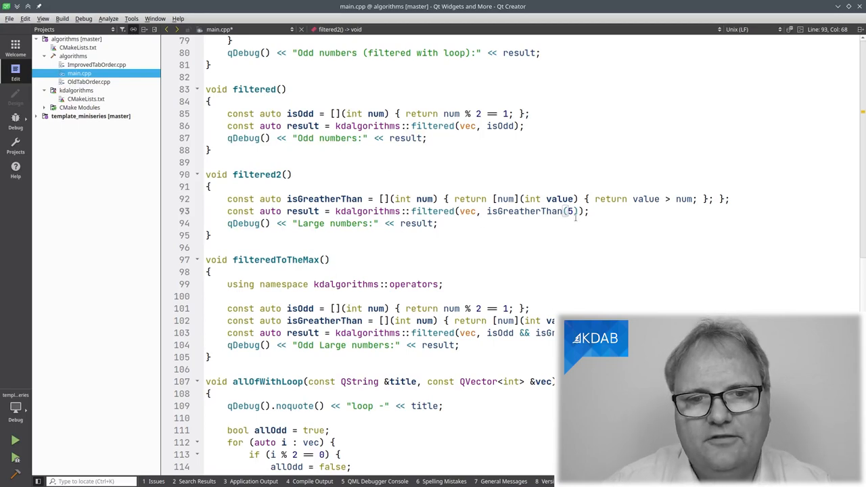
scroll("down", 3)
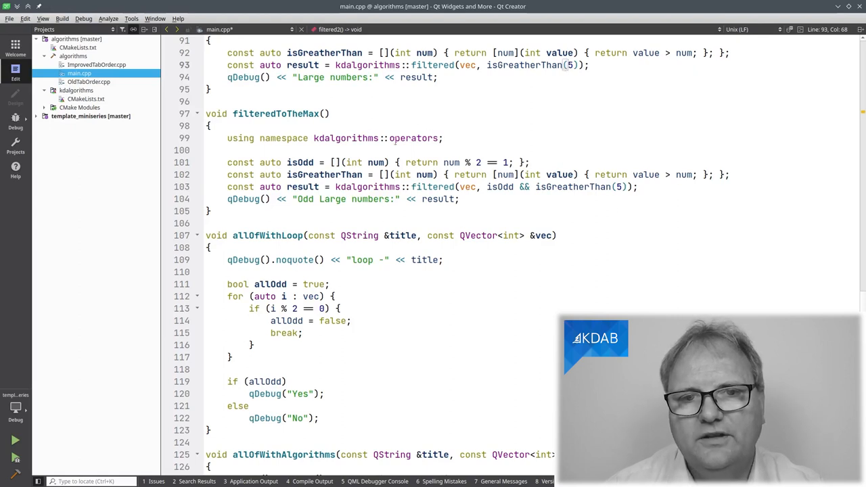
left_click(404, 138)
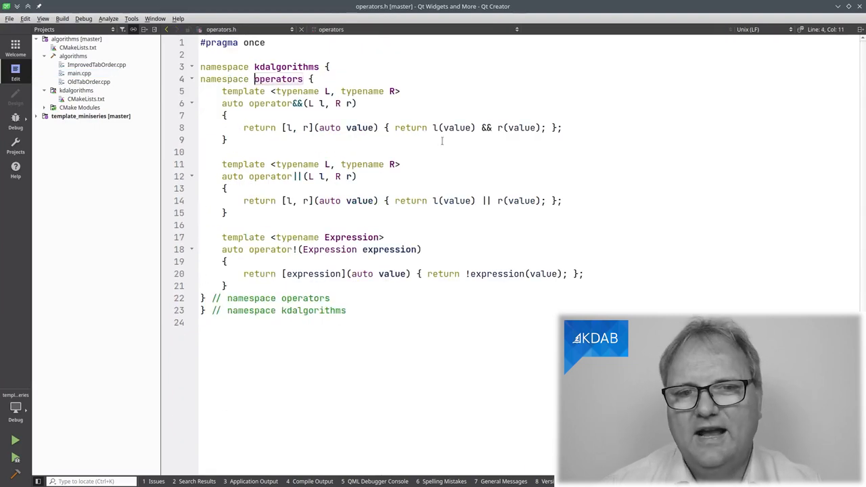
mouse_move(465, 211)
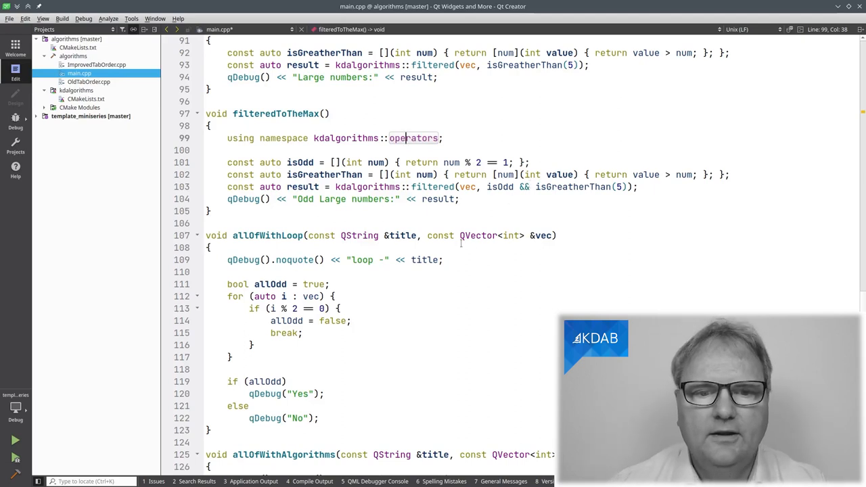
Scroll past allOfWithLoop to allOfWithAlgorithms using kdalgorithms::all_of and the start of main().
scroll("down", 3)
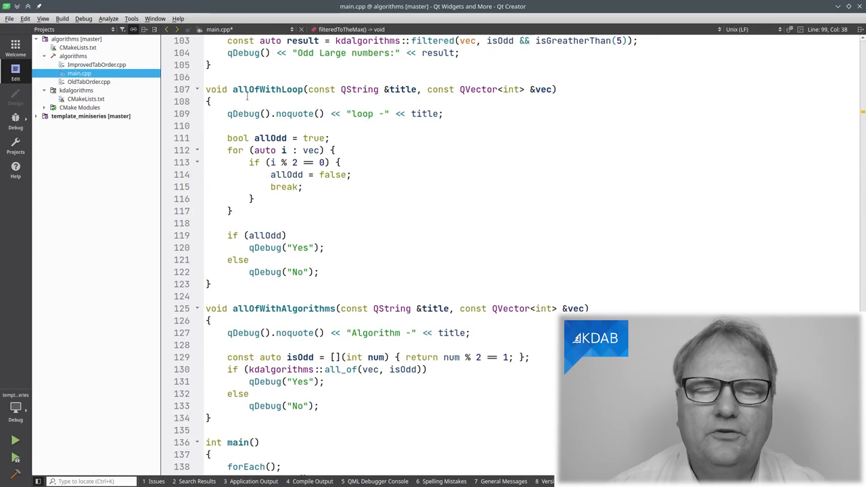
mouse_move(341, 189)
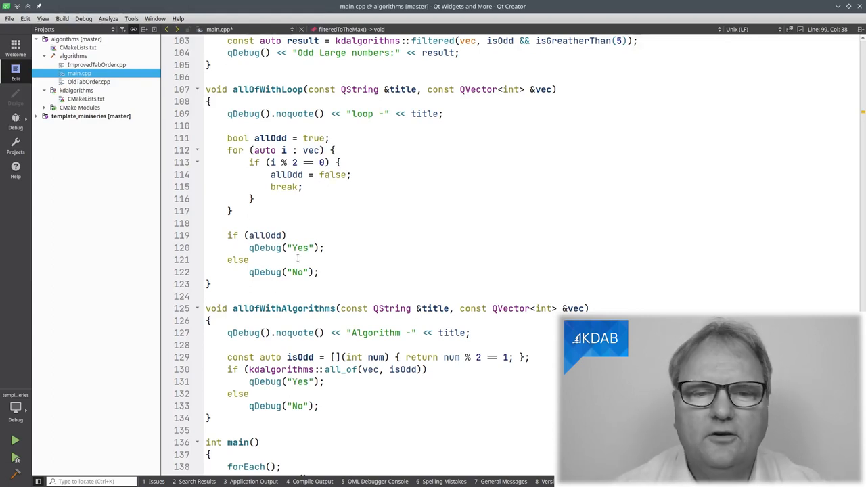
scroll("down", 3)
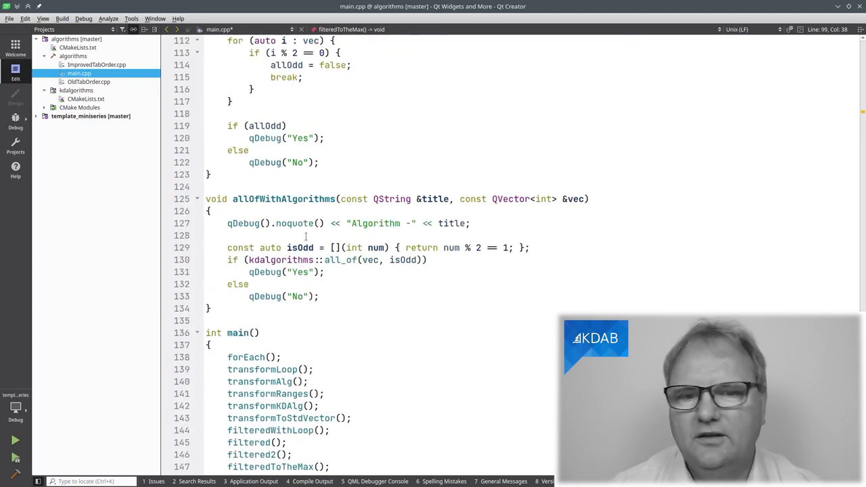
Scroll to main()'s allOfWithLoop and allOfWithAlgorithms calls on vec and oddVector, then switch to OldTabOrder.cpp.
scroll("down", 3)
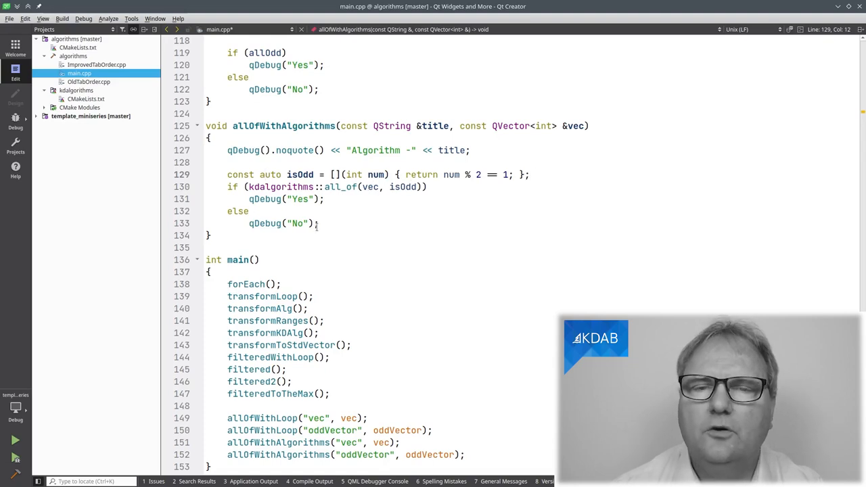
left_click(89, 81)
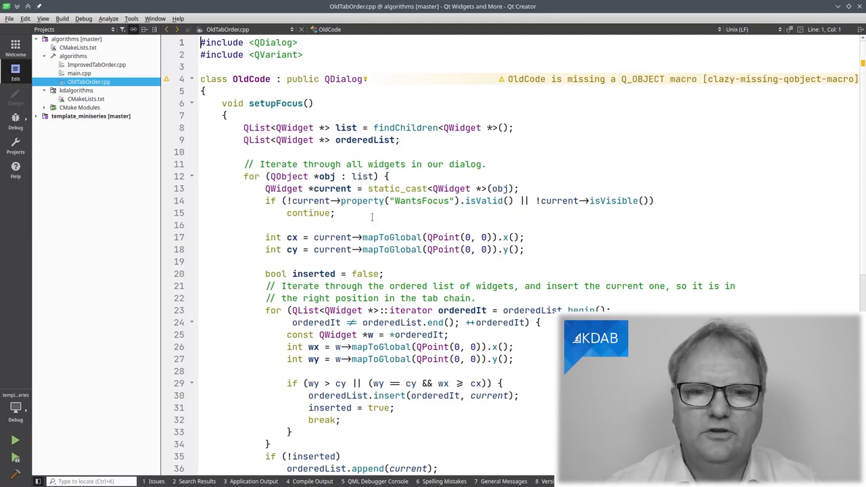
mouse_move(500, 266)
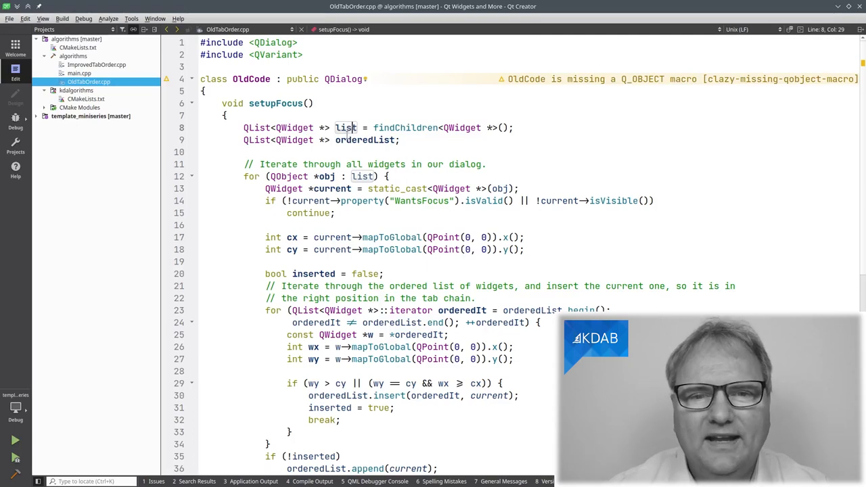
mouse_move(391, 153)
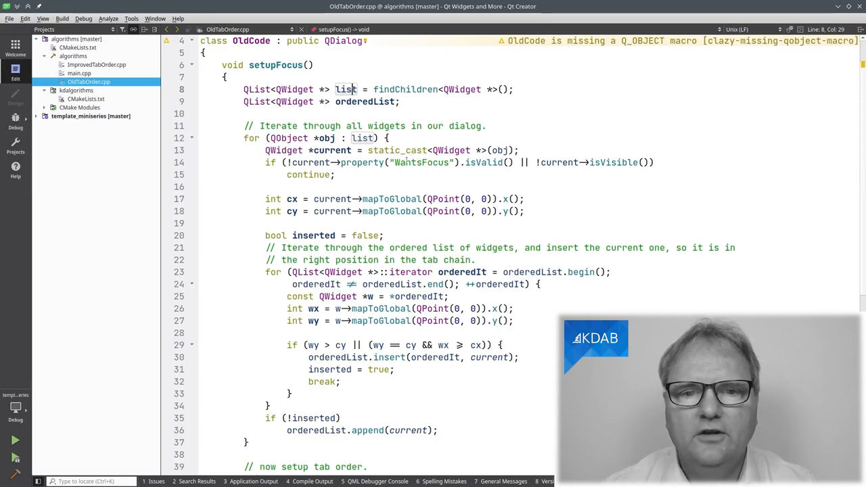
mouse_move(612, 178)
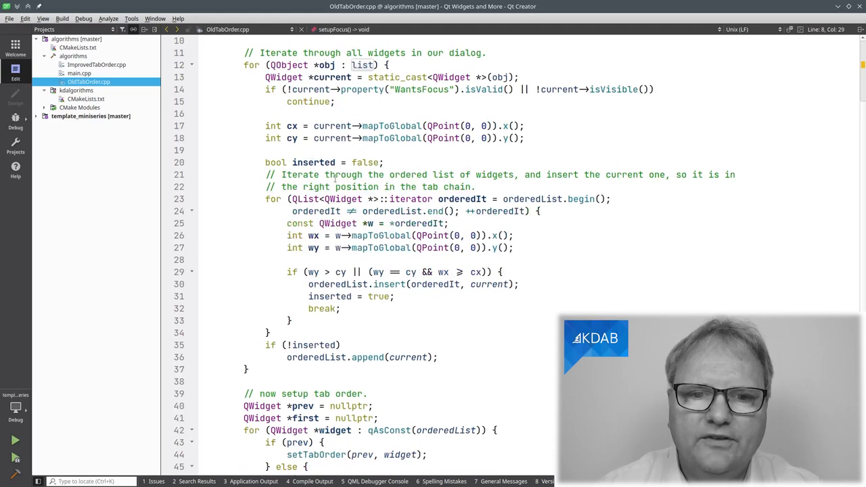
mouse_move(471, 202)
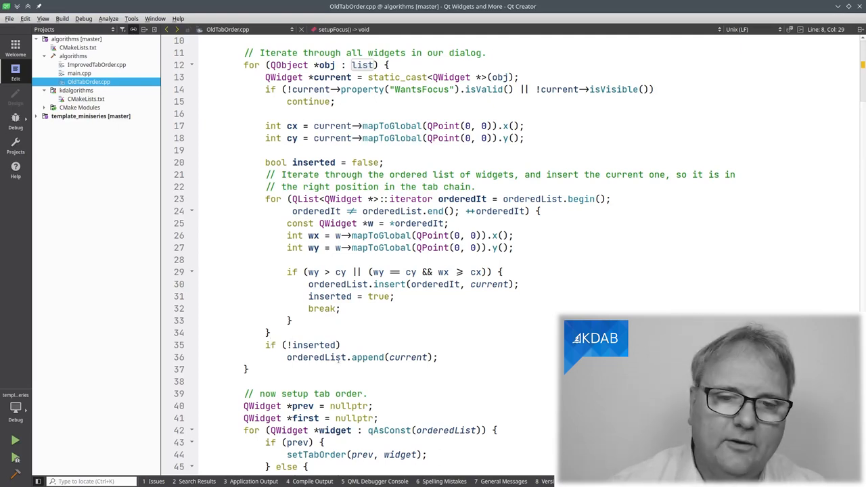
left_click_drag(343, 272, 438, 357)
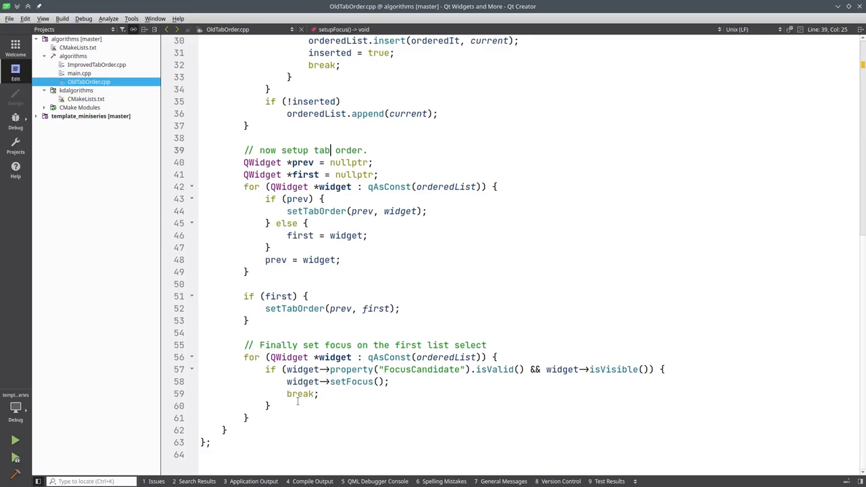
left_click(96, 64)
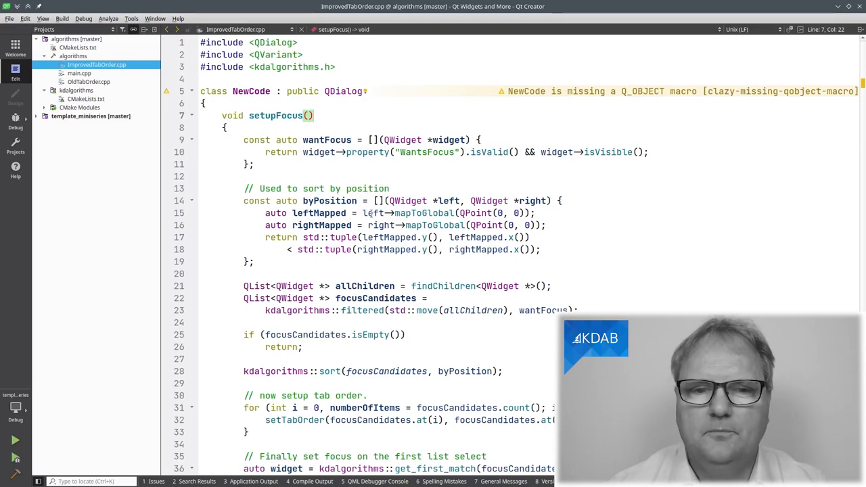
scroll("down", 3)
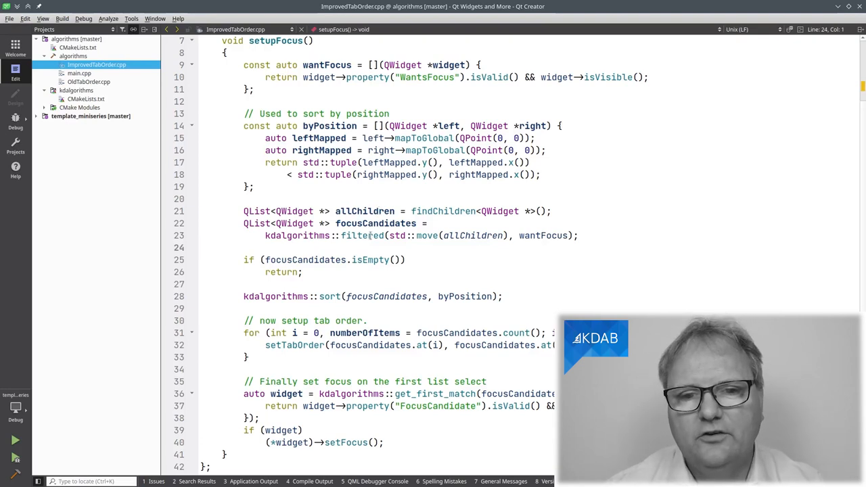
mouse_move(368, 235)
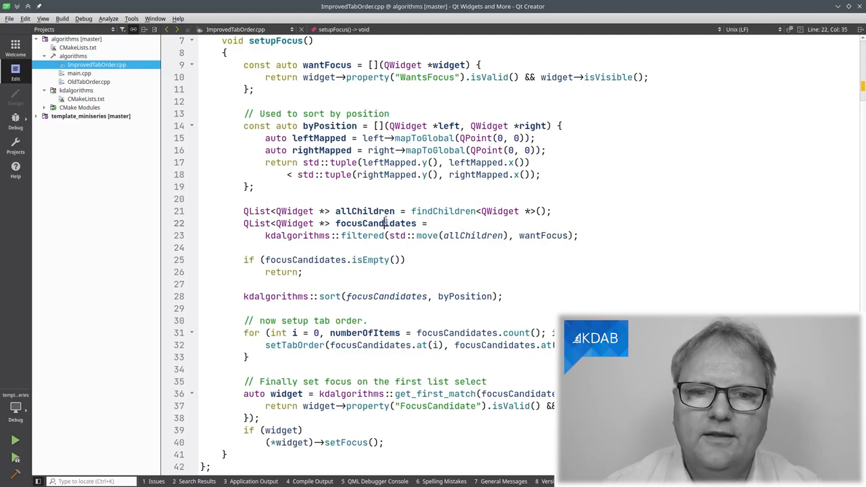
left_click(375, 224)
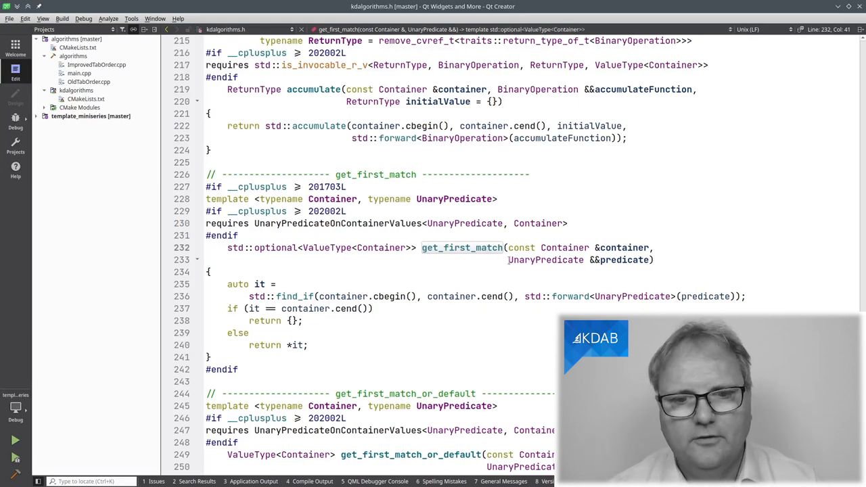
Scroll further through get_first_match_or_default in kdalgorithms.h to see its defaultValue return.
scroll("down", 3)
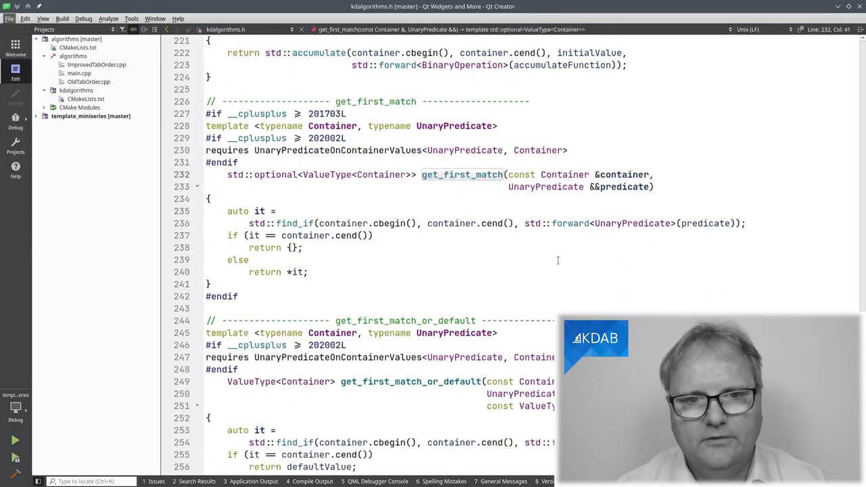
mouse_move(462, 175)
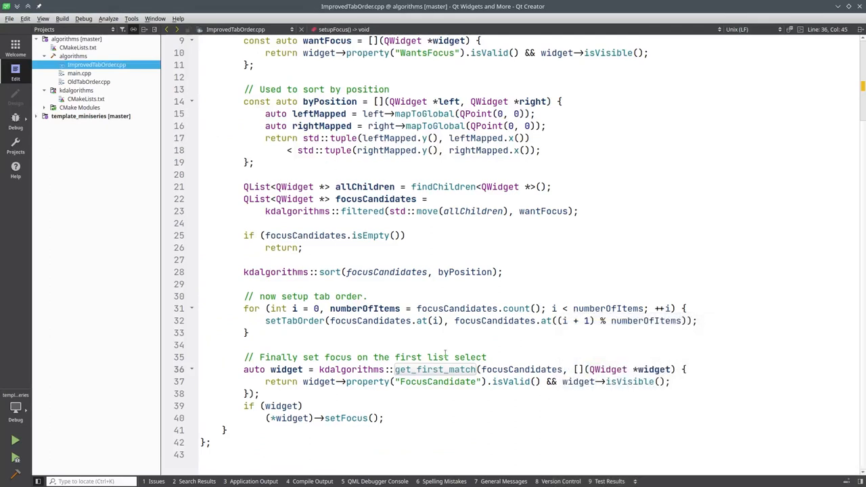
mouse_move(555, 376)
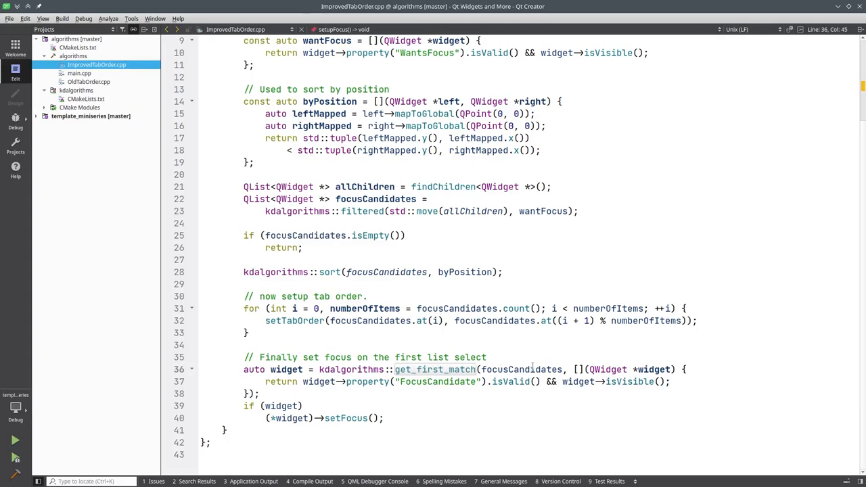
mouse_move(526, 354)
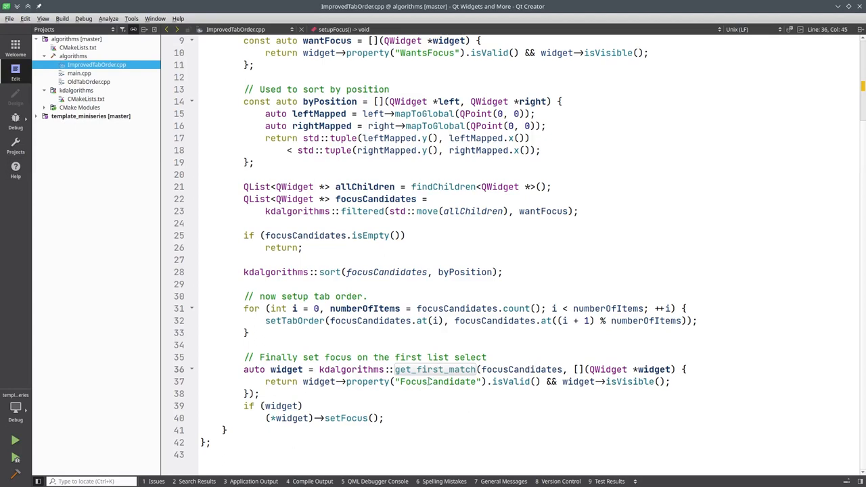
mouse_move(291, 319)
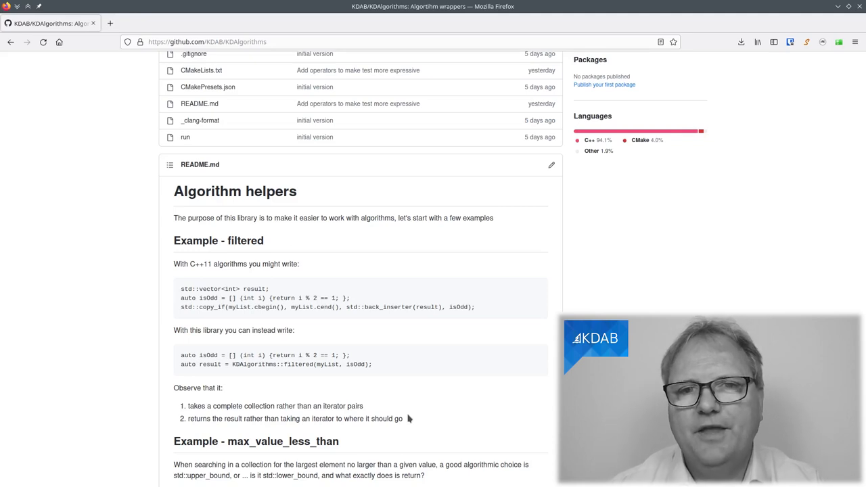
mouse_move(545, 376)
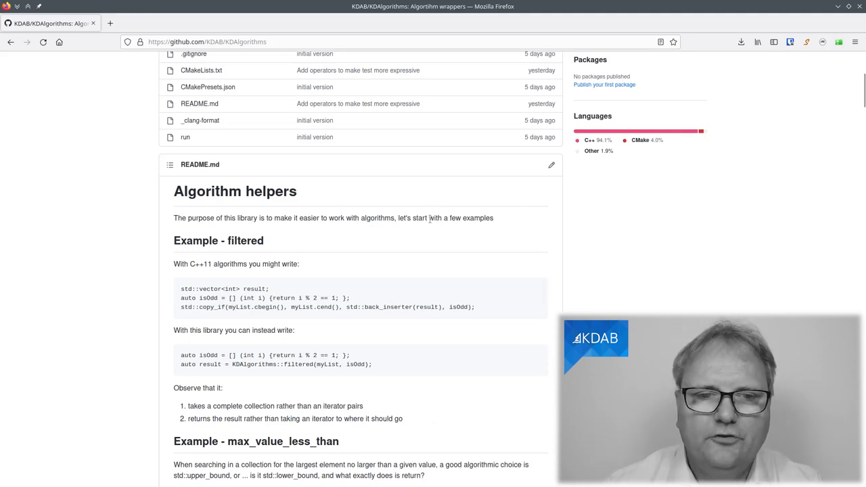
scroll("down", 3)
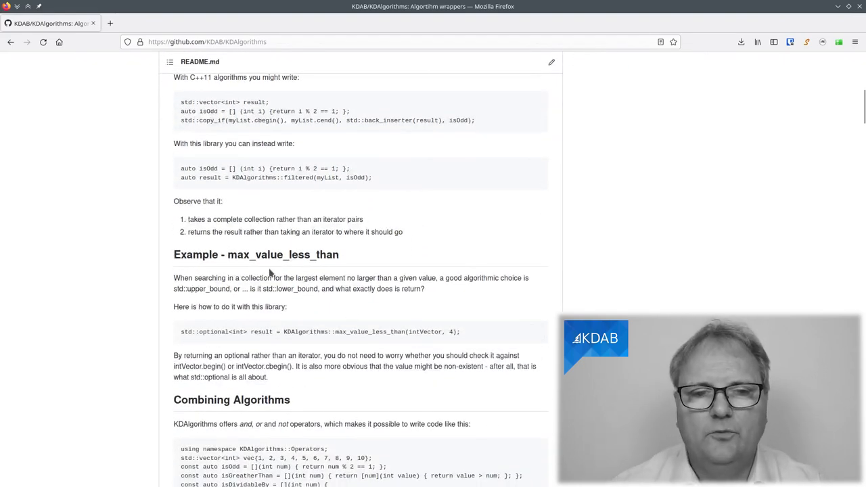
mouse_move(365, 273)
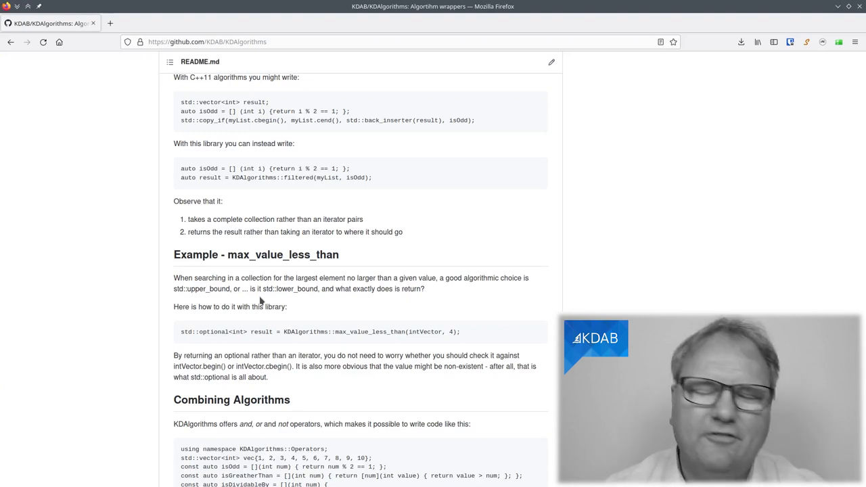
mouse_move(271, 276)
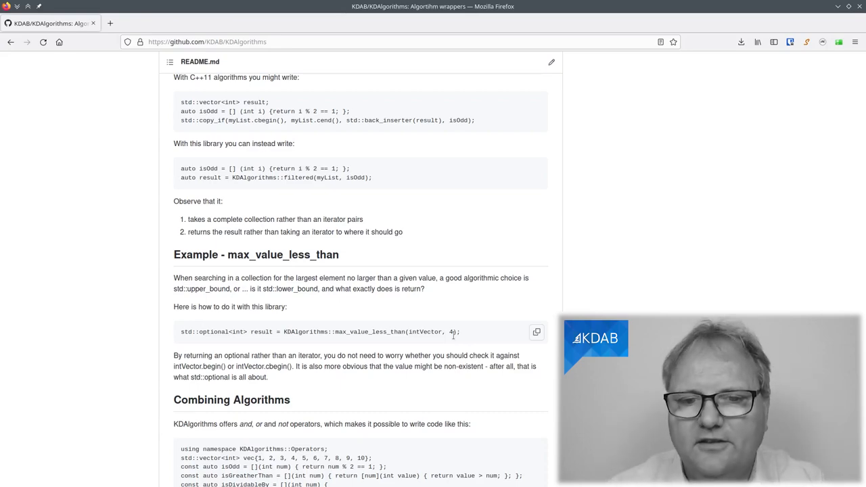
scroll("down", 3)
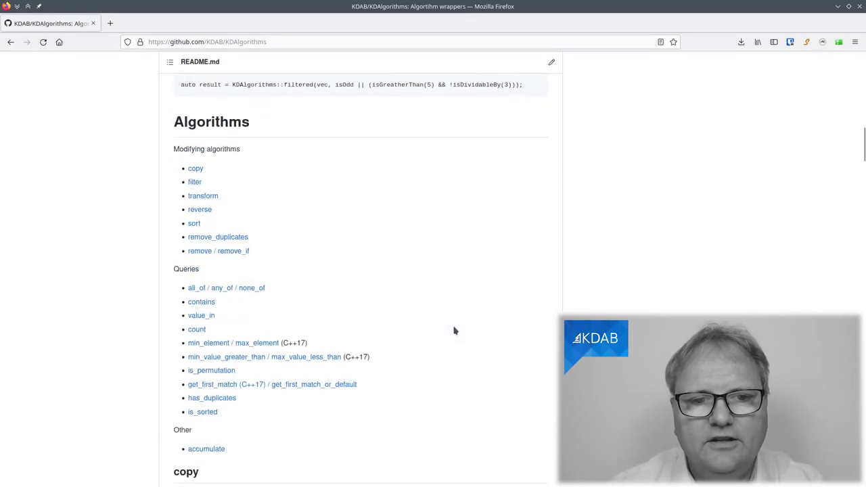
scroll("down", 3)
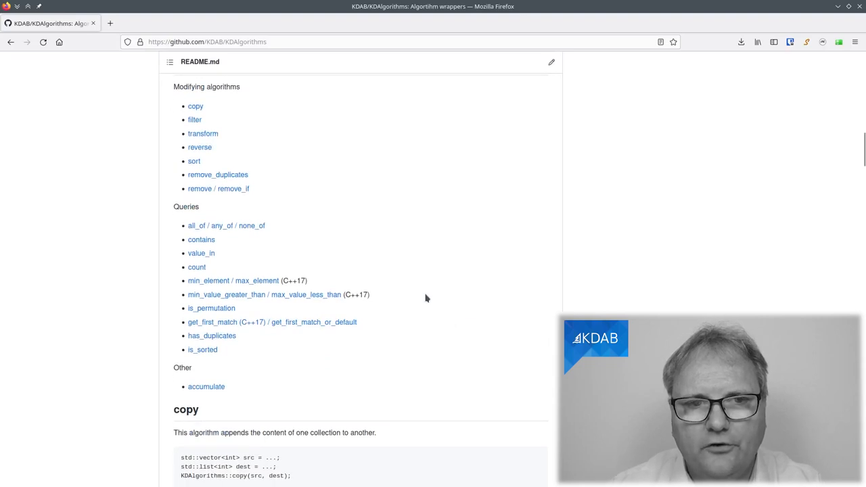
mouse_move(264, 379)
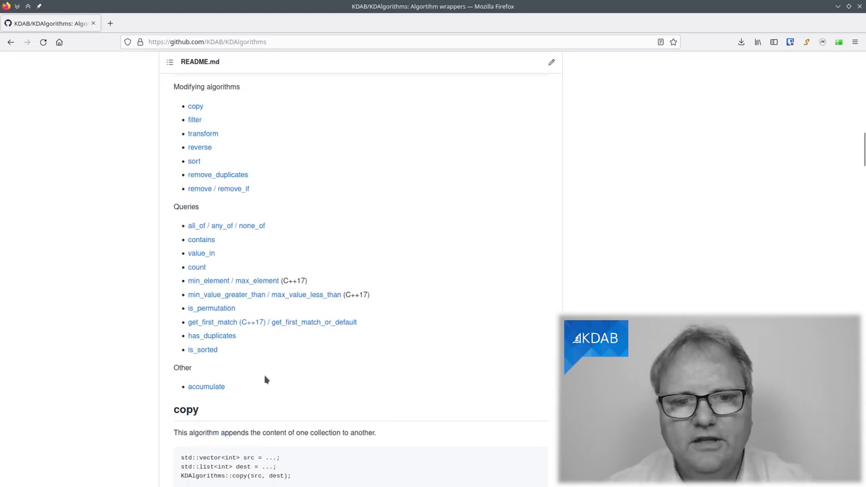